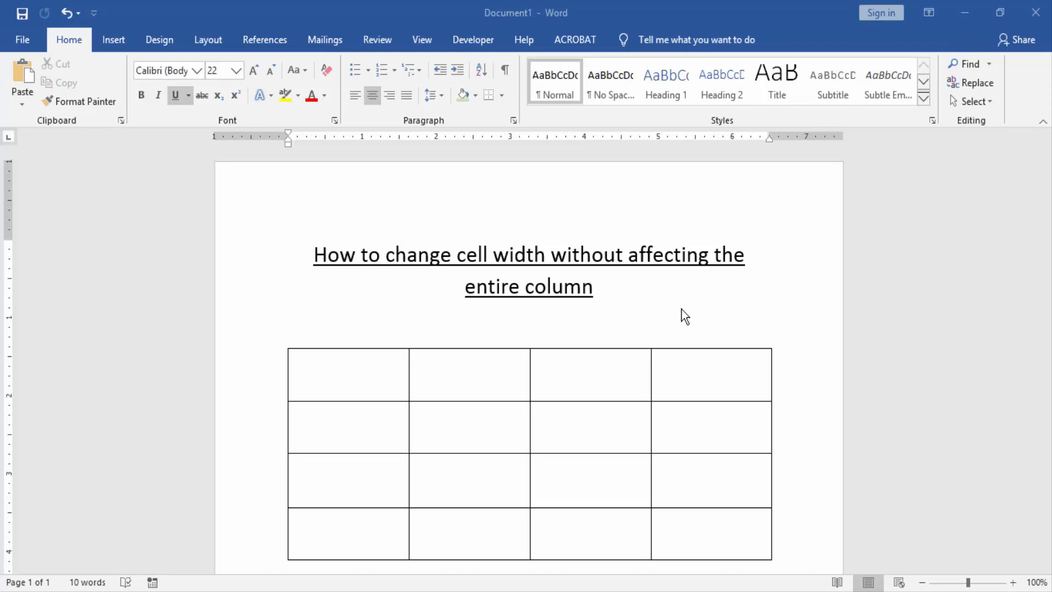
mouse_move(600, 388)
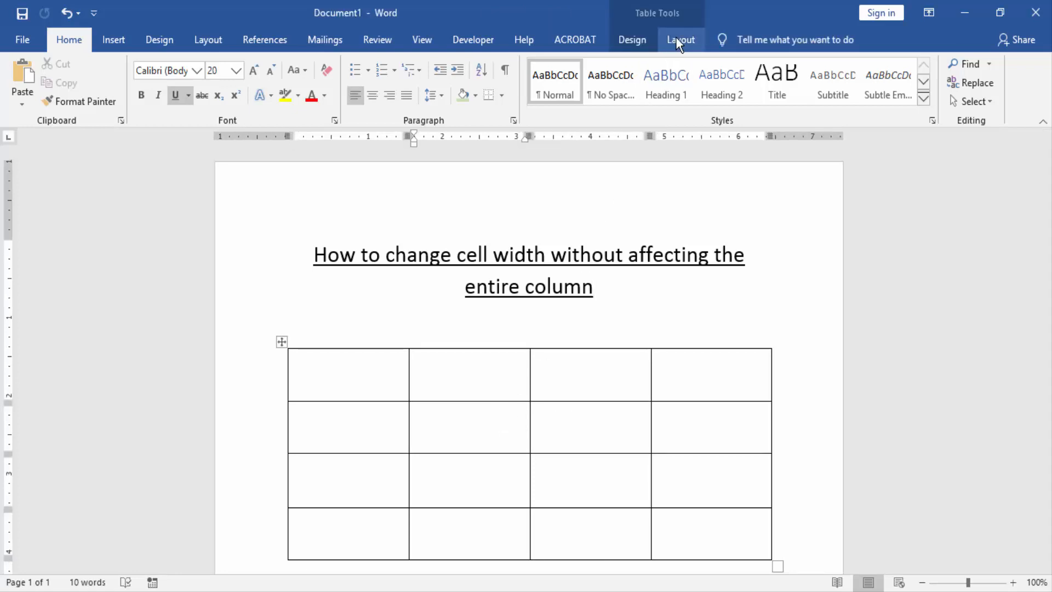
- Set the table border pen to a 6 pt red line with Border Painter active
click(631, 40)
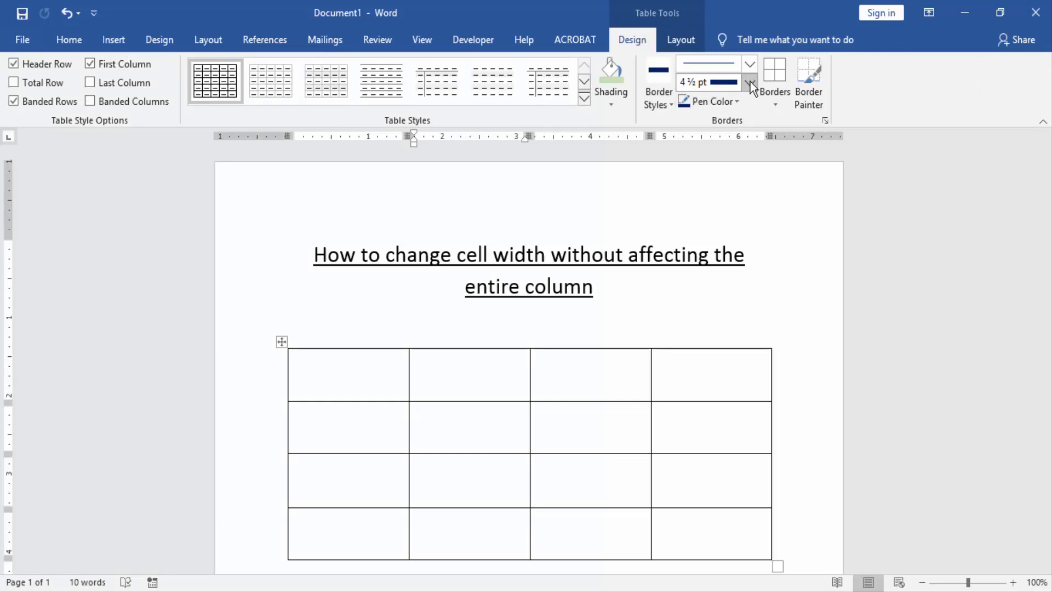
click(749, 82)
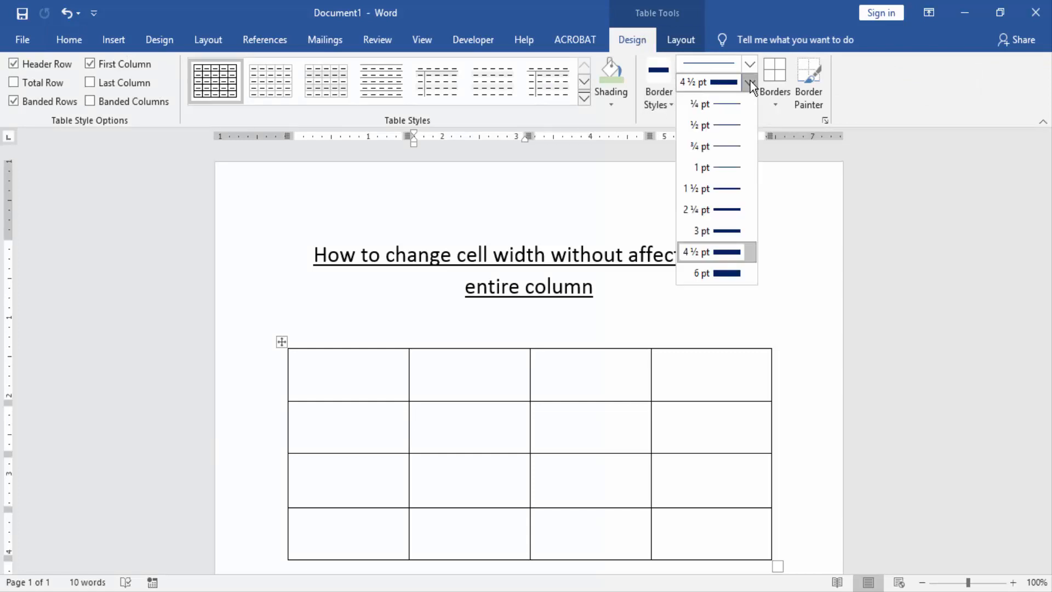
click(701, 273)
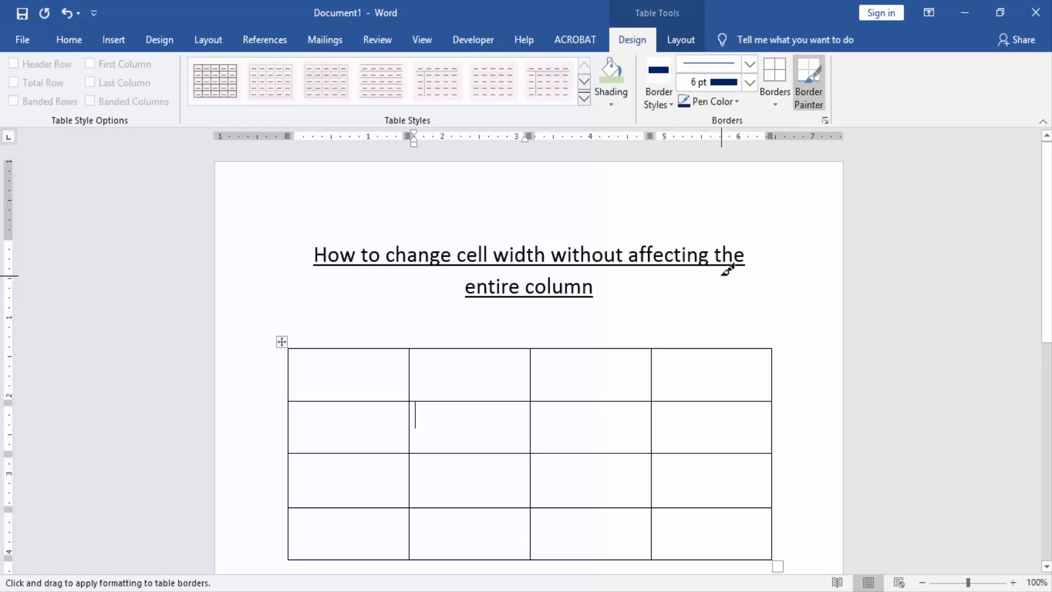
click(708, 101)
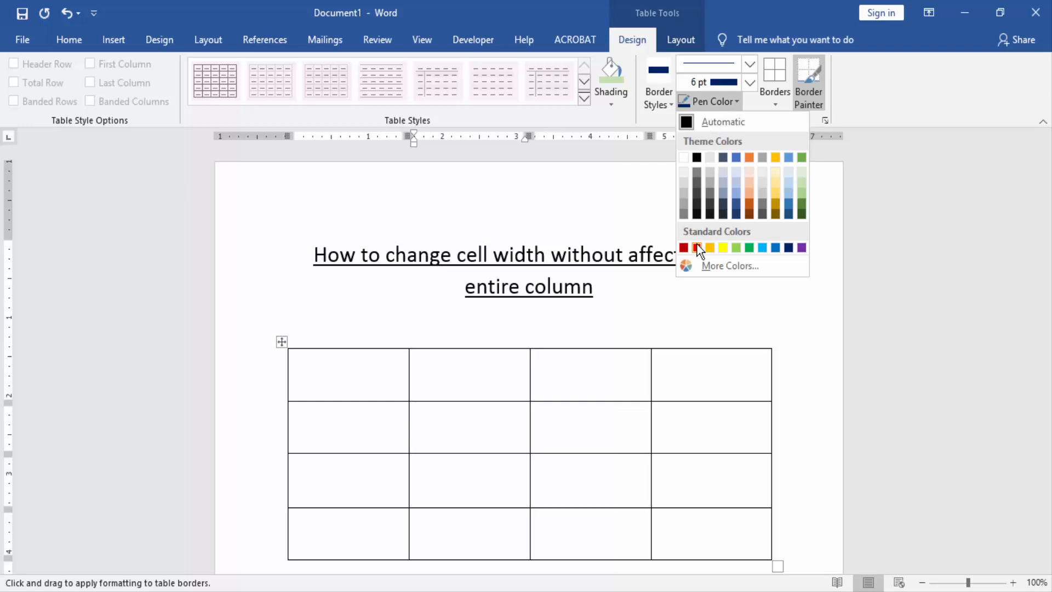
click(695, 247)
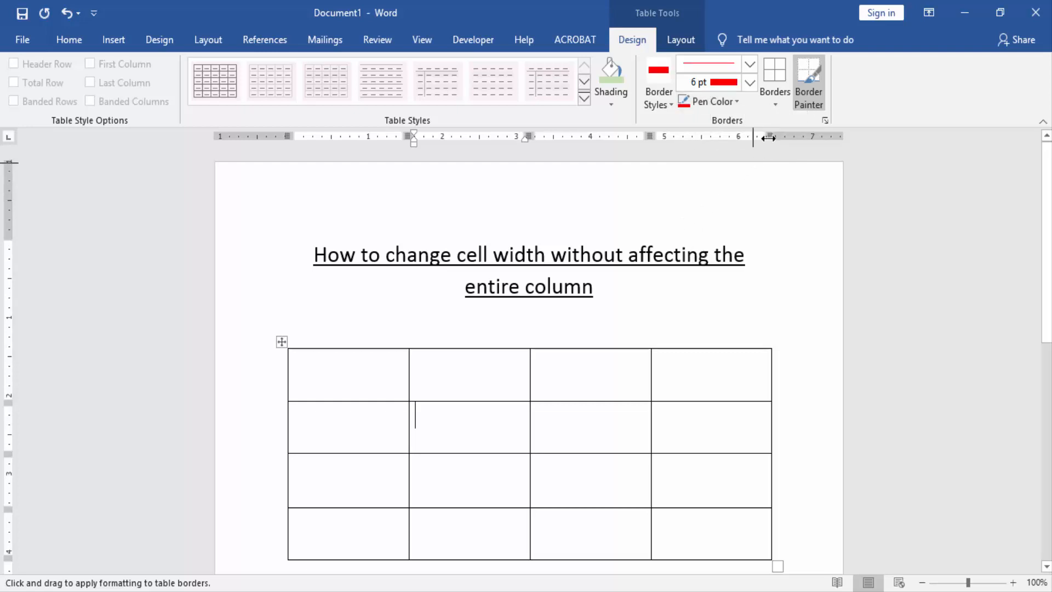
click(773, 104)
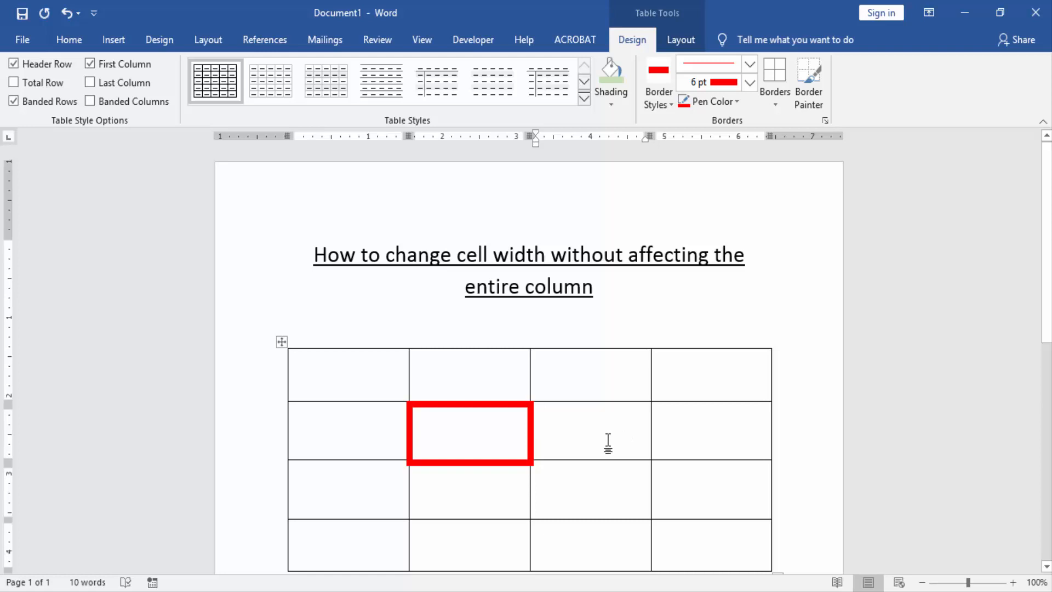
mouse_move(603, 443)
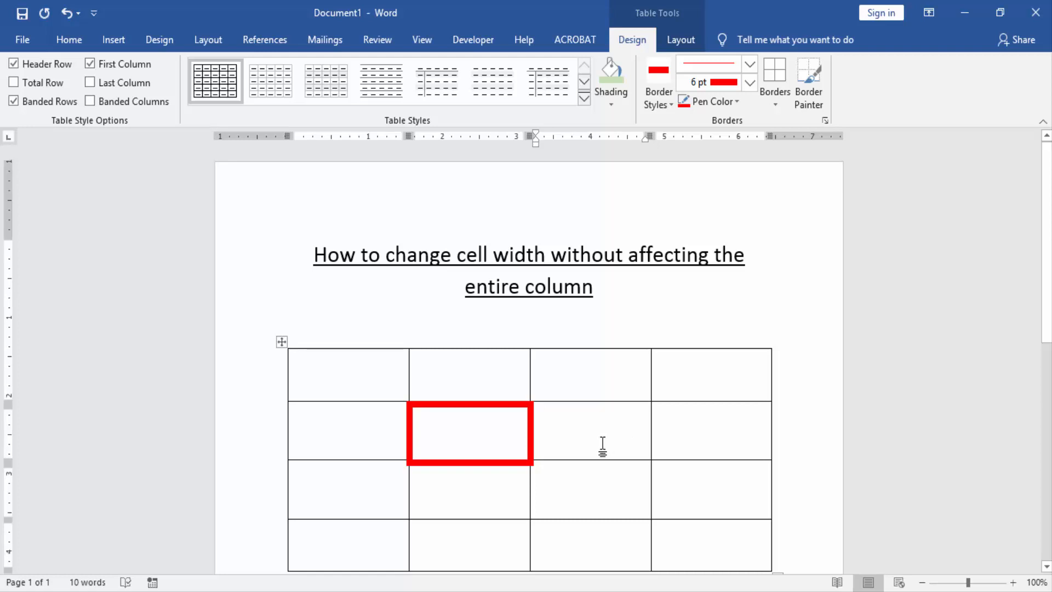